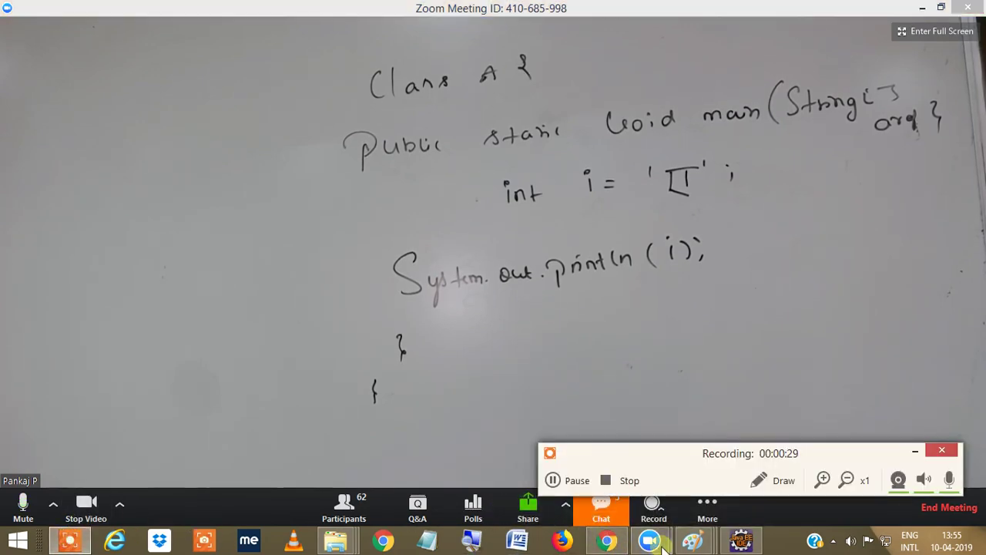
# - Switch from the Zoom whiteboard to Google Chrome
pyautogui.click(608, 539)
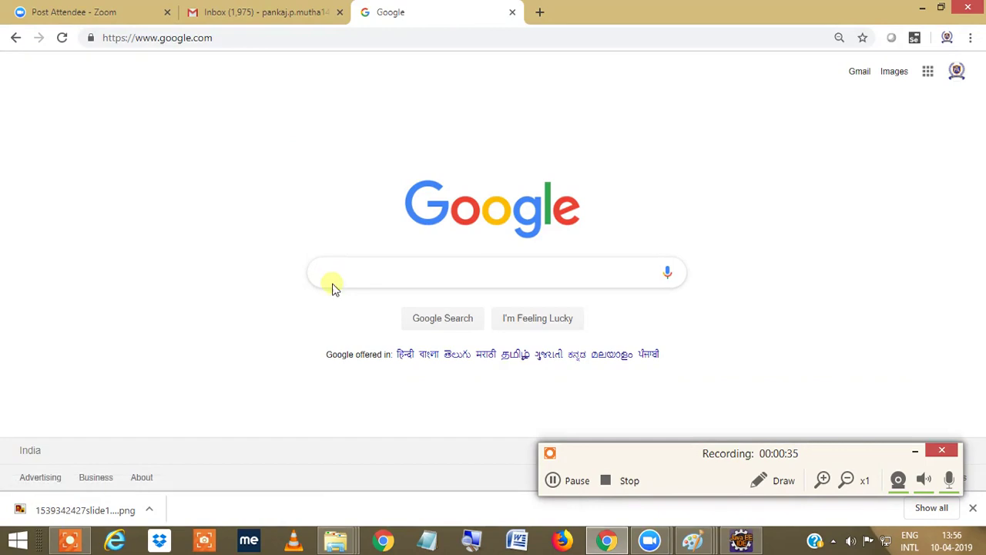
# - Search Google for 'translate', then return to class A in Eclipse
pyautogui.write('tra')
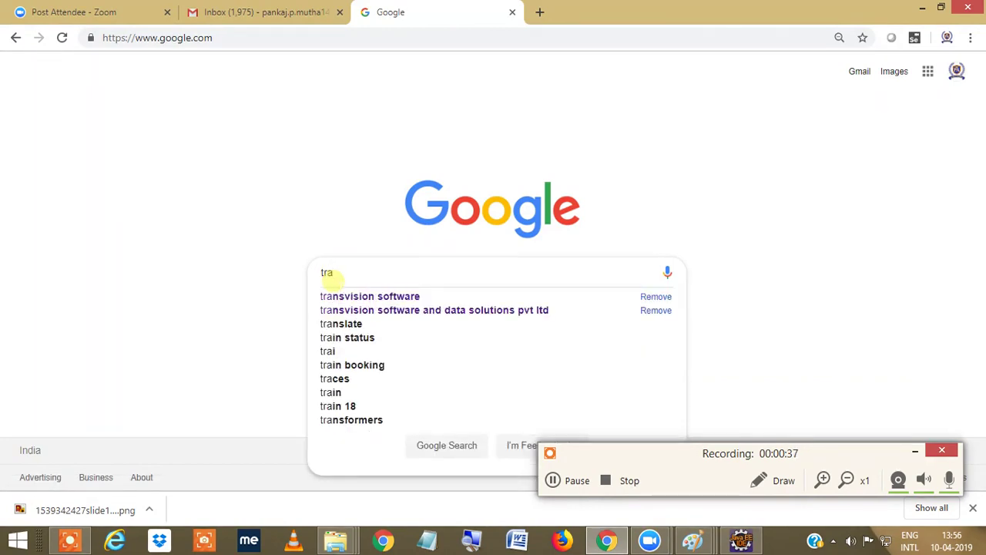
pyautogui.click(342, 324)
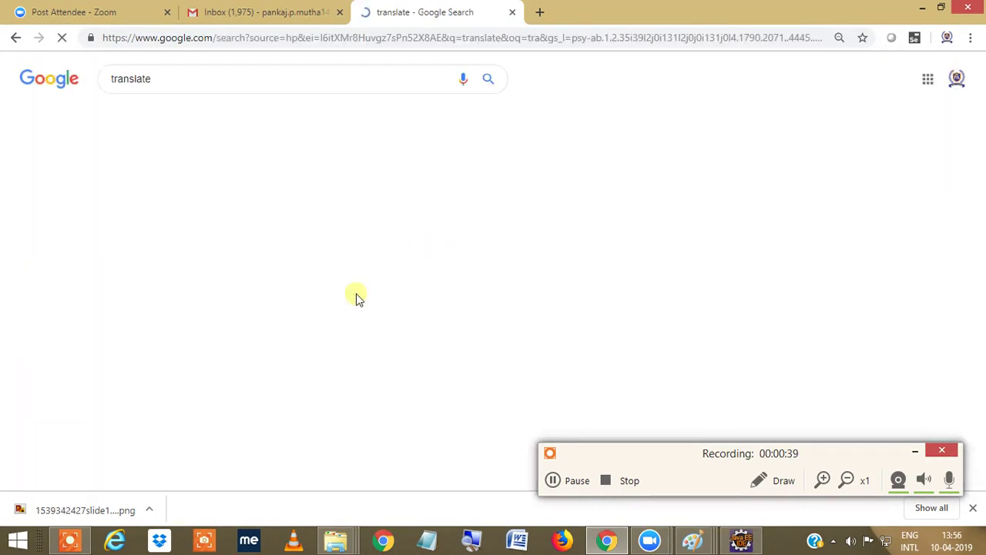
pyautogui.write('A {')
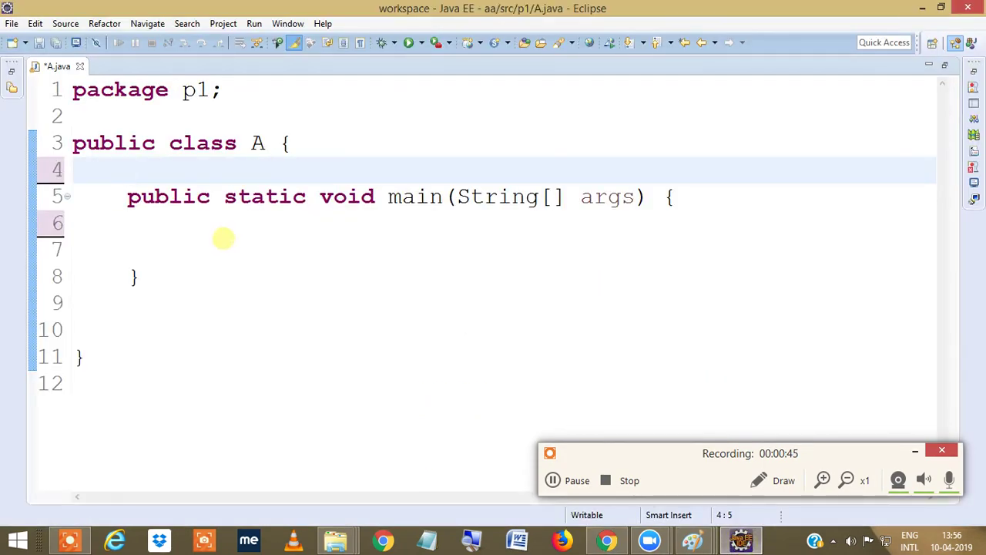
# - Write int i = 'ए'; and System.out.println(i); inside main using the syso template
pyautogui.write('int i')
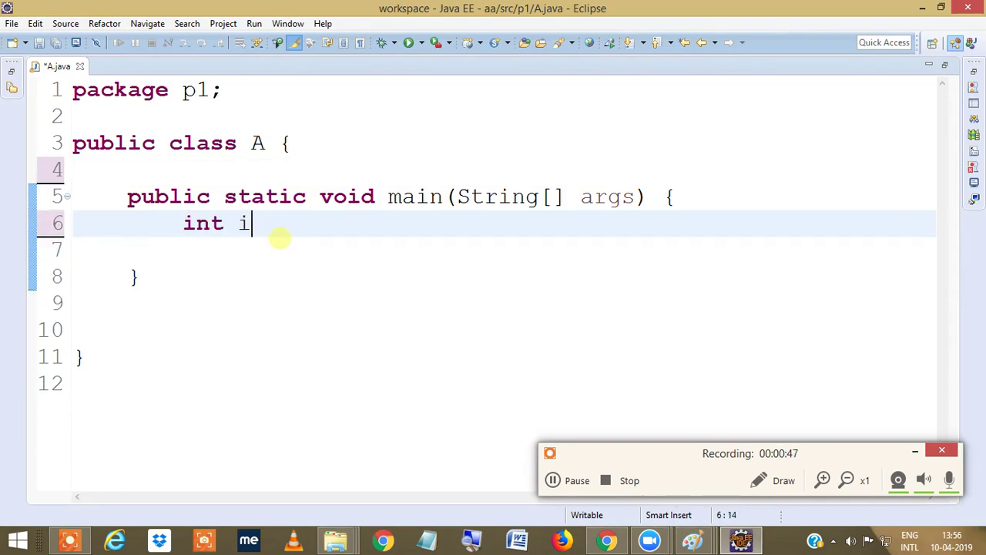
pyautogui.write('=')
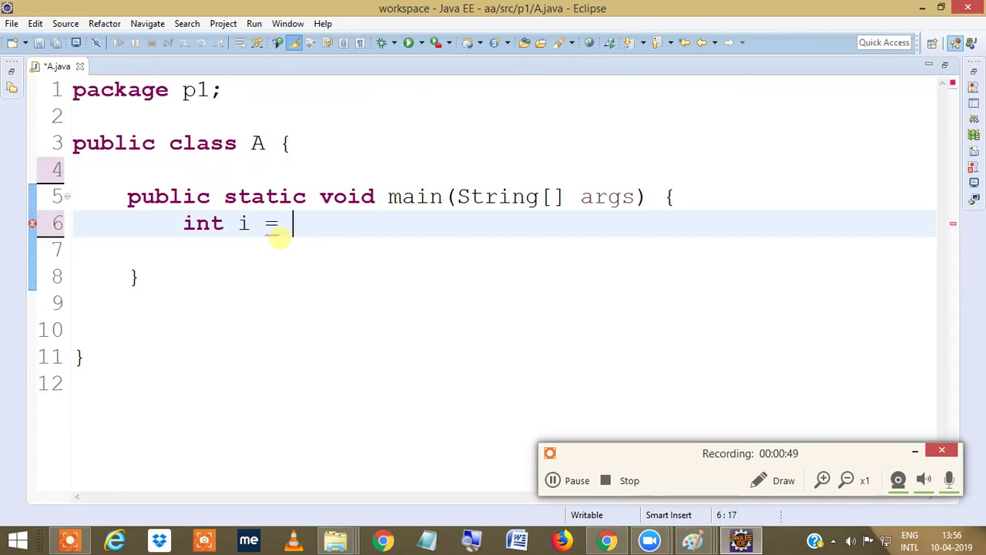
pyautogui.write("'U'")
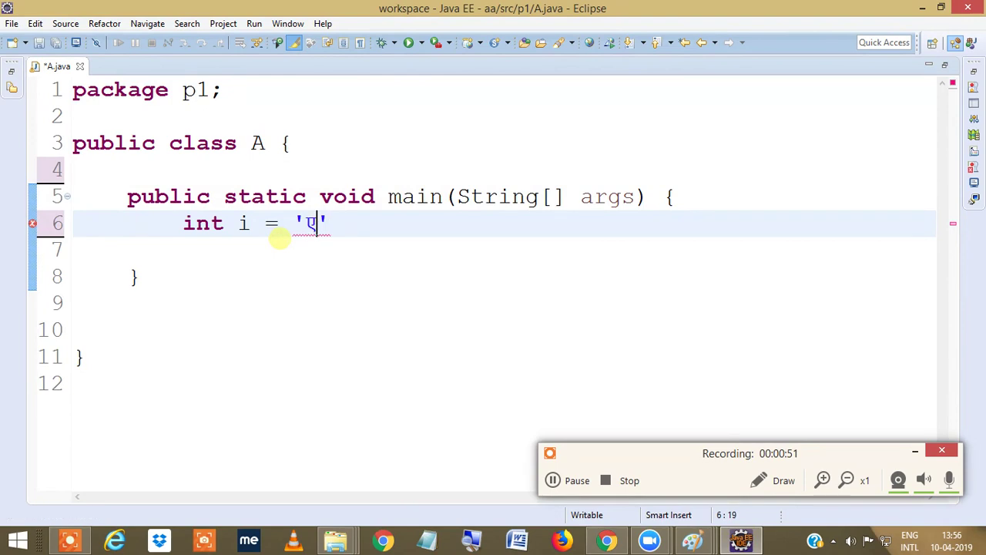
pyautogui.write(';')
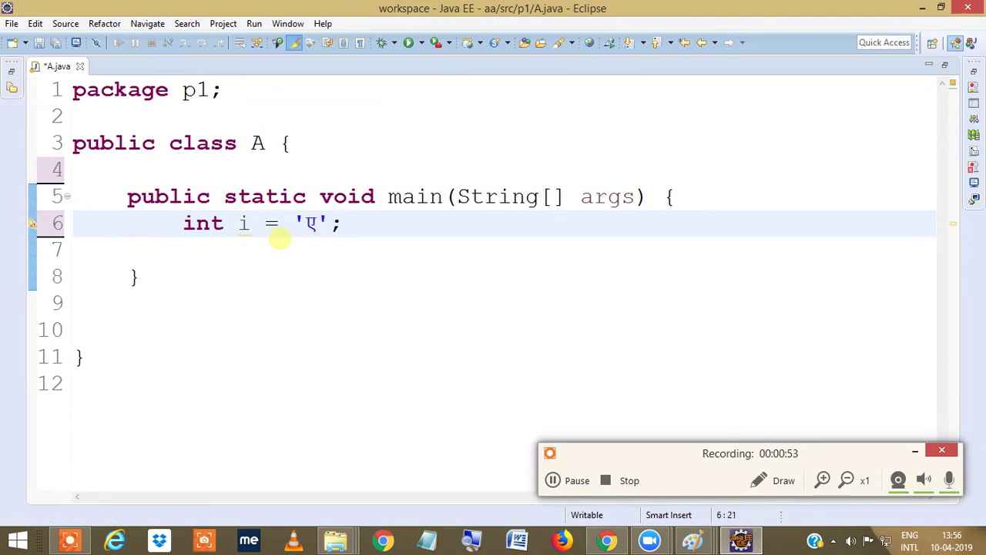
pyautogui.write('Syso')
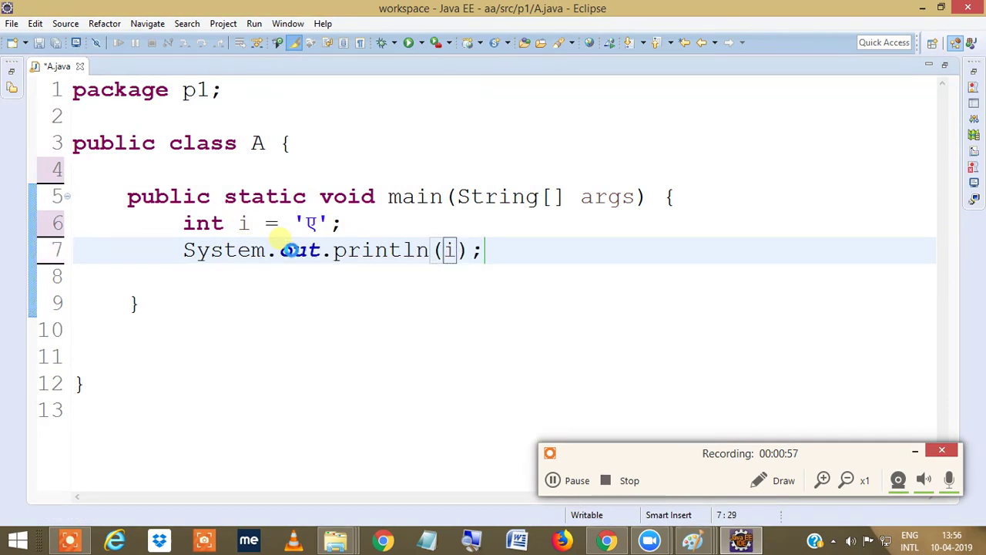
pyautogui.rightClick(301, 250)
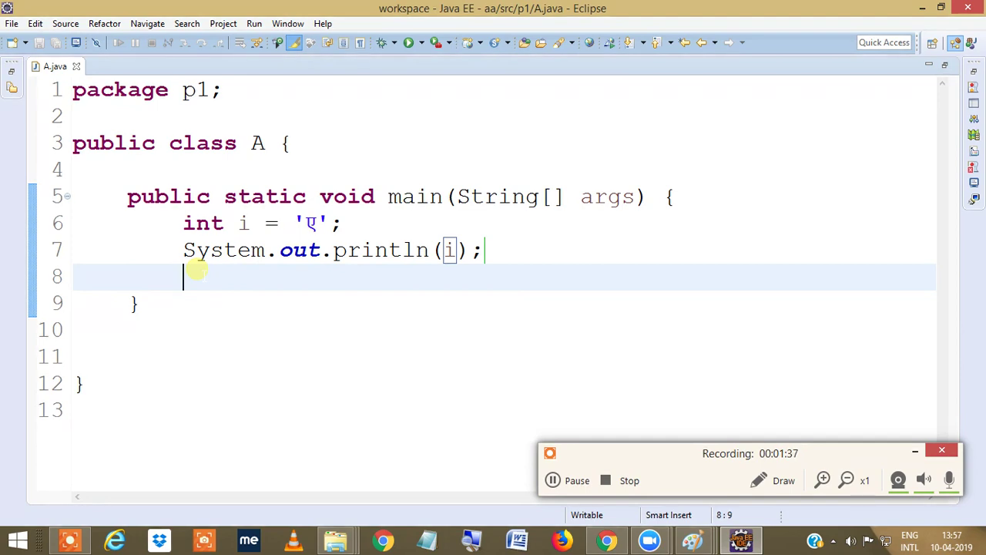
pyautogui.moveTo(594, 472)
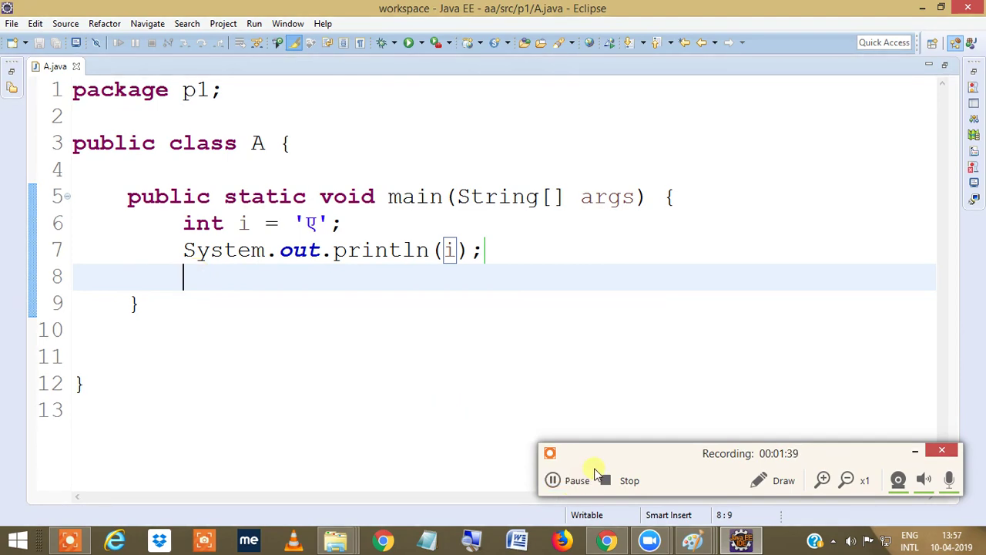